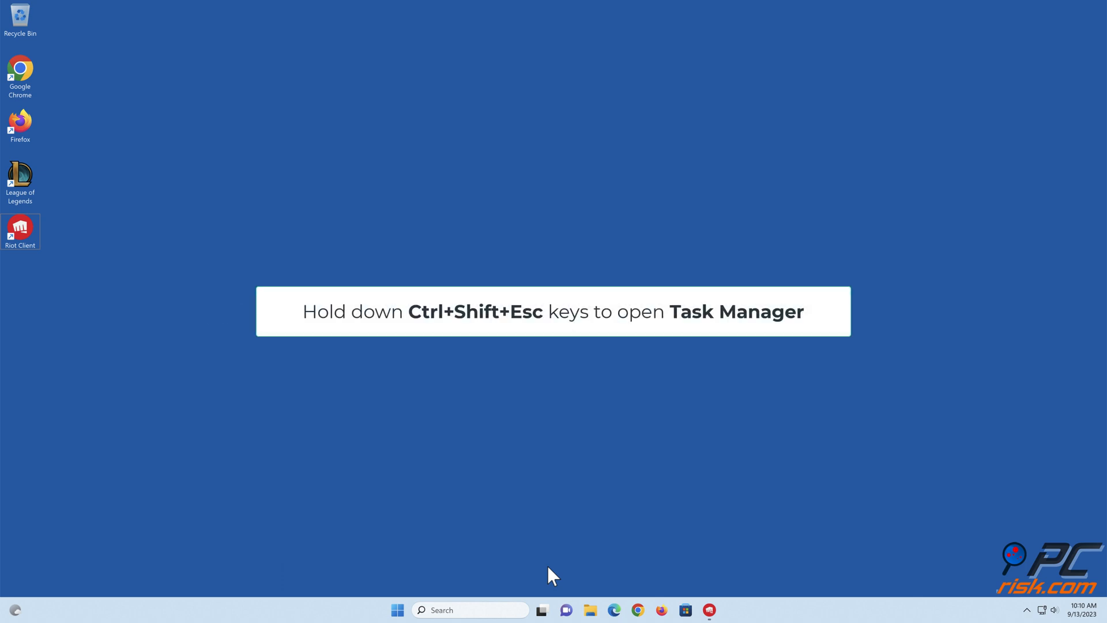
End Riot Client and a Riot background process in Task Manager (Ctrl+Shift+Esc).
key("ctrl+shift+esc")
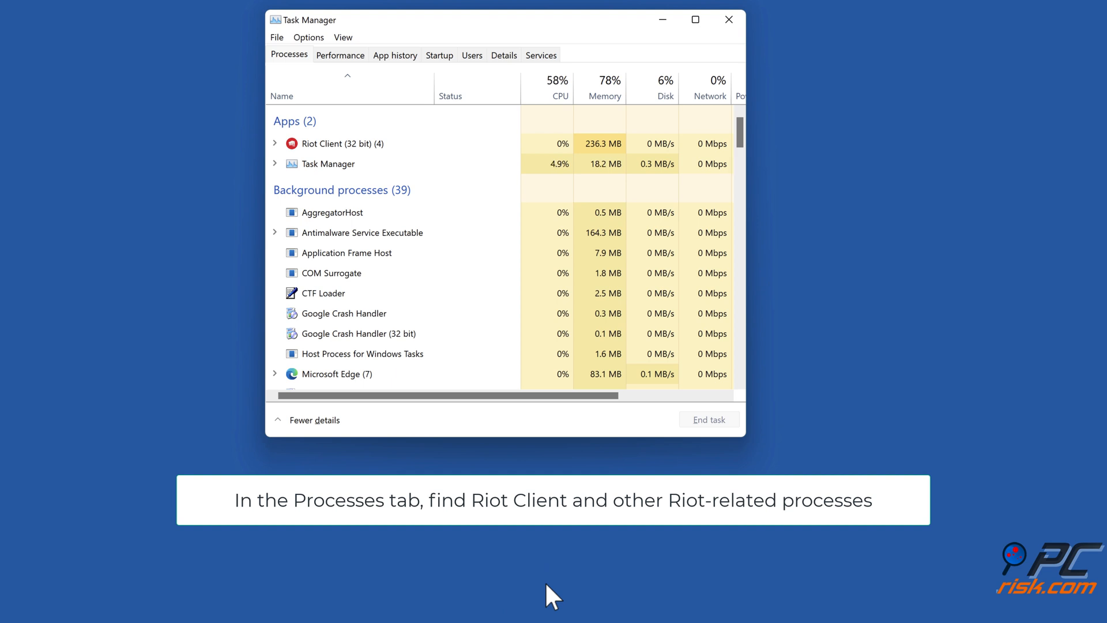
mouse_move(418, 302)
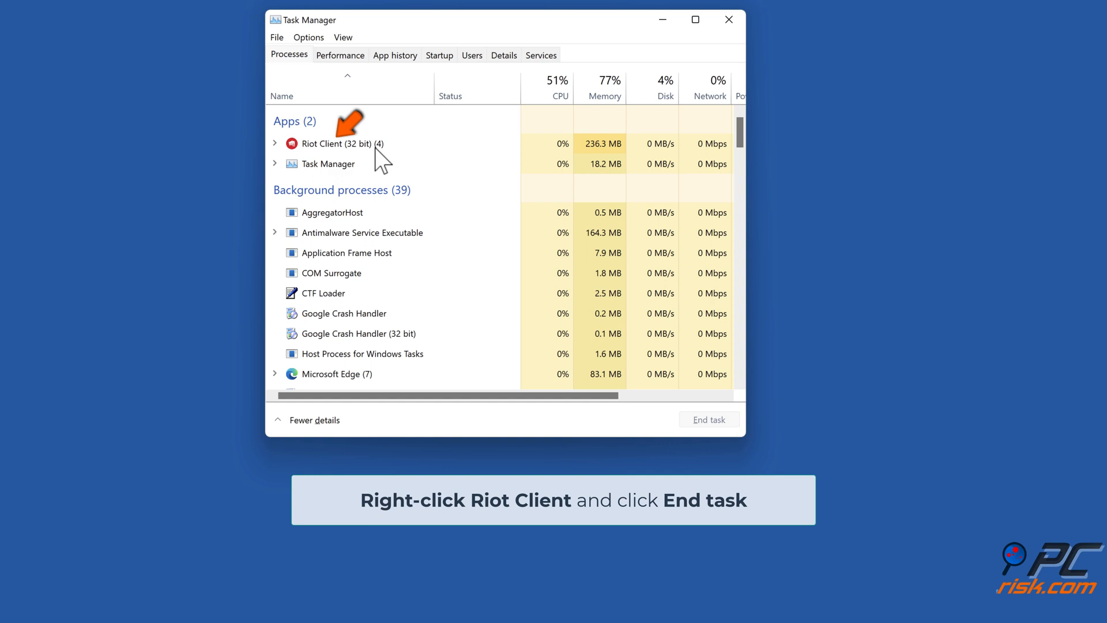
right_click(332, 143)
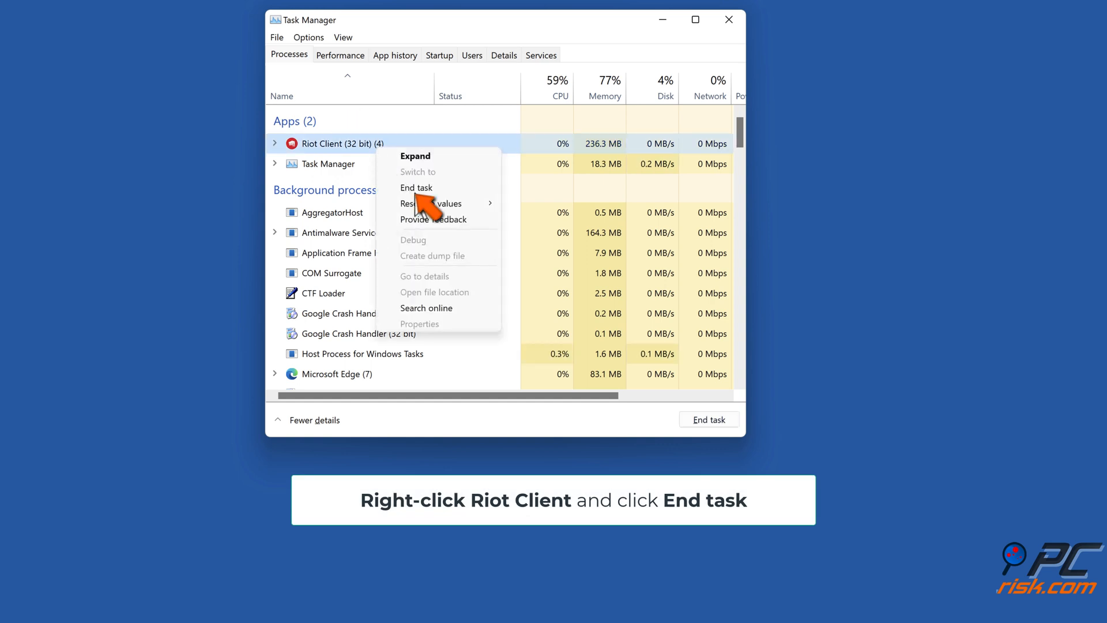
left_click(417, 187)
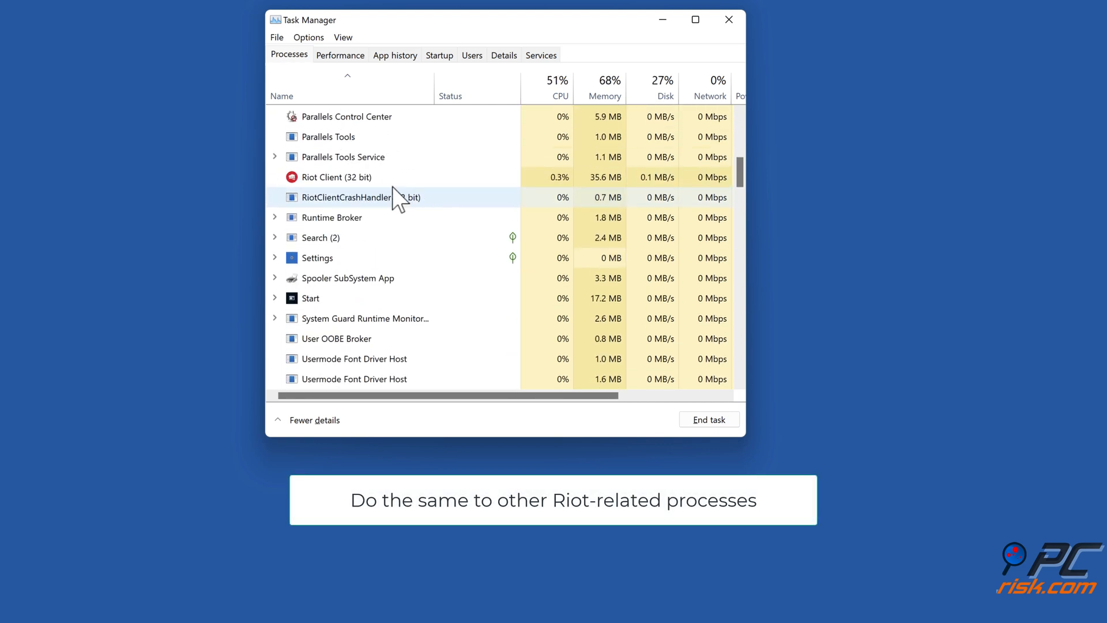
right_click(336, 176)
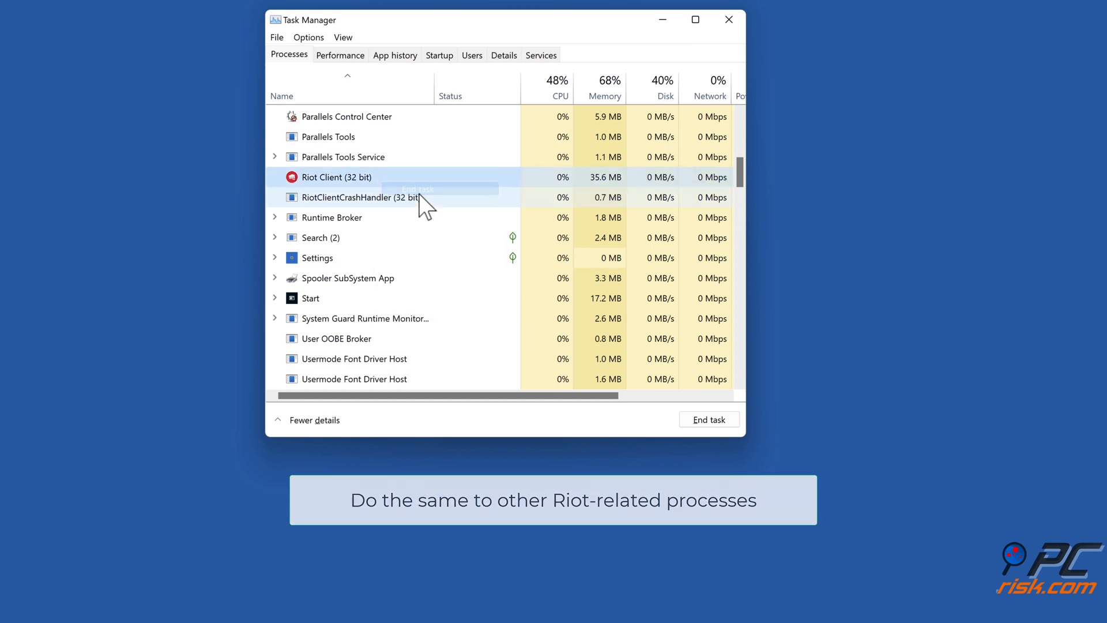
scroll("down", 3)
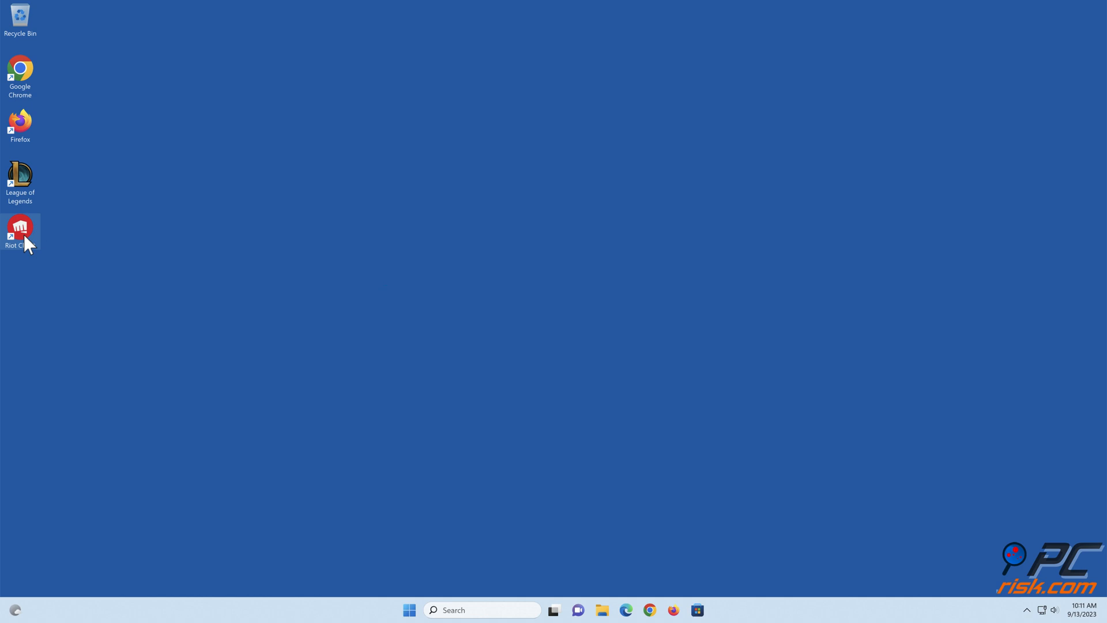
double_click(20, 227)
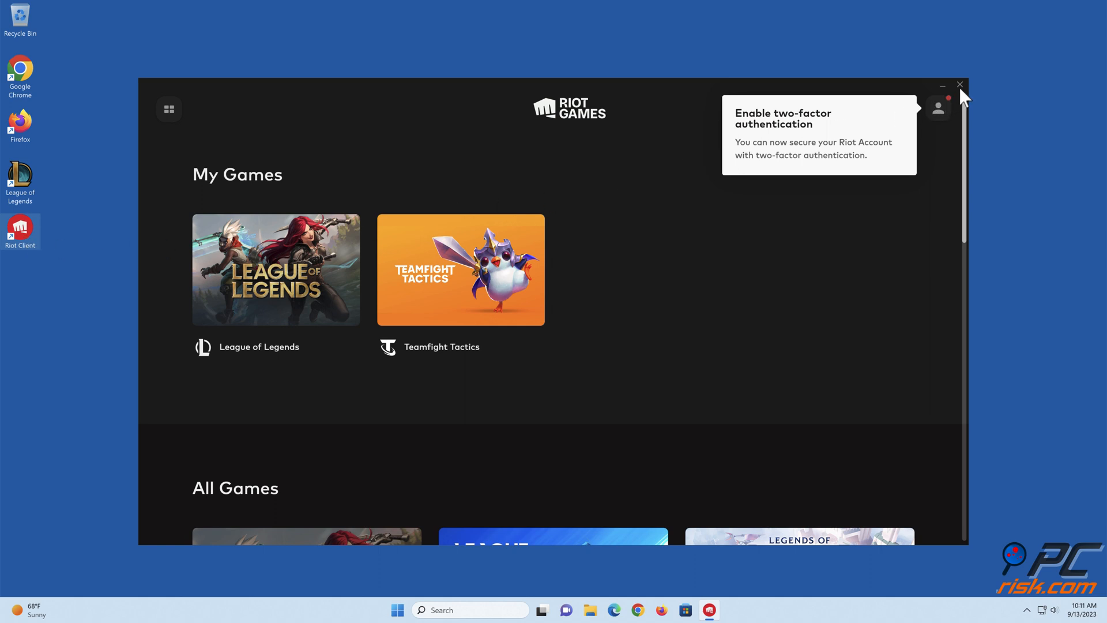
left_click(960, 85)
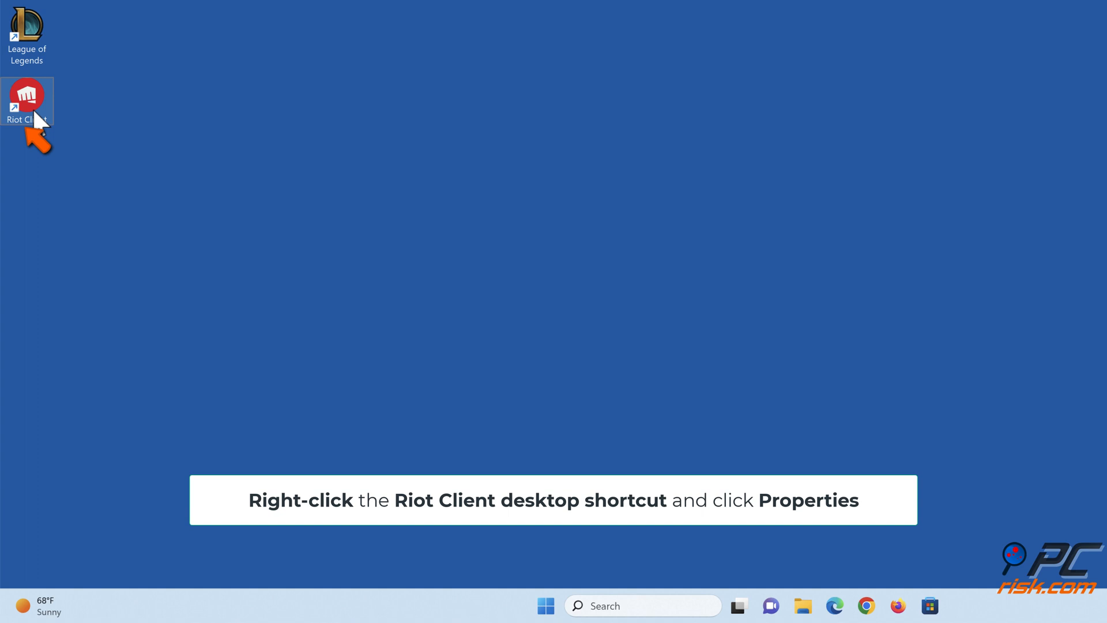
Open Properties for the Riot Client desktop shortcut.
right_click(27, 99)
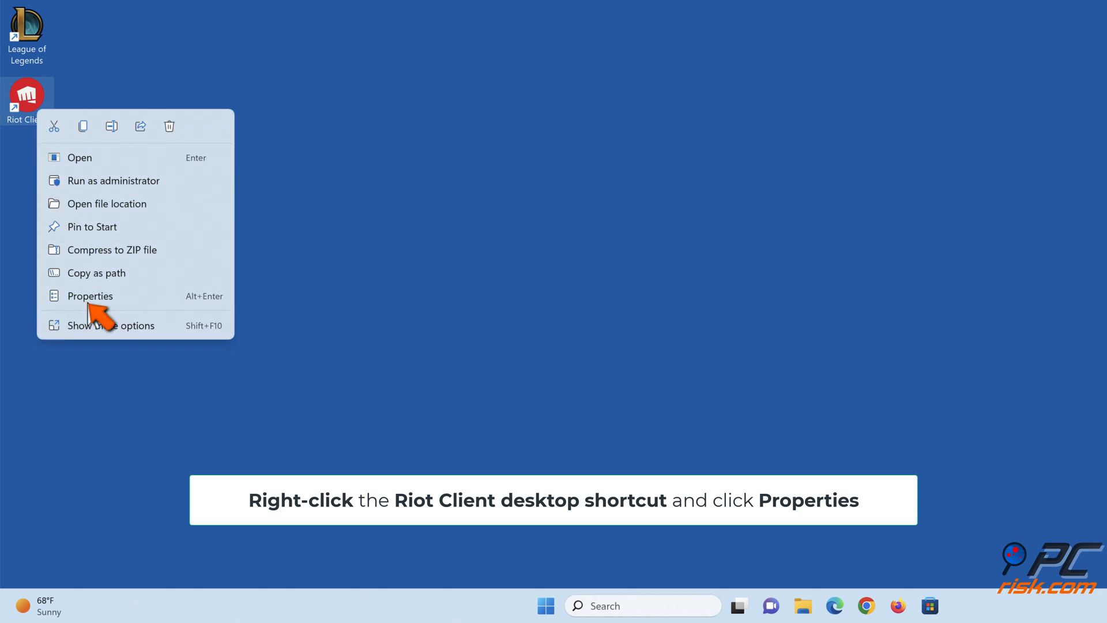
left_click(90, 296)
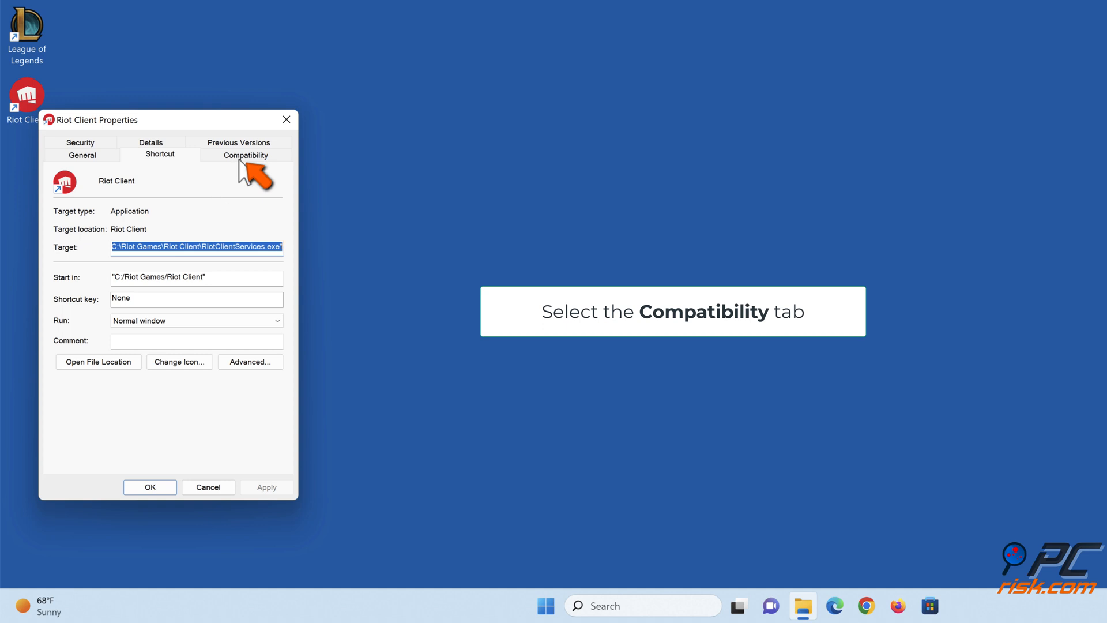
Set Windows 8 compatibility mode, disable fullscreen optimizations, run as administrator, then apply.
left_click(246, 155)
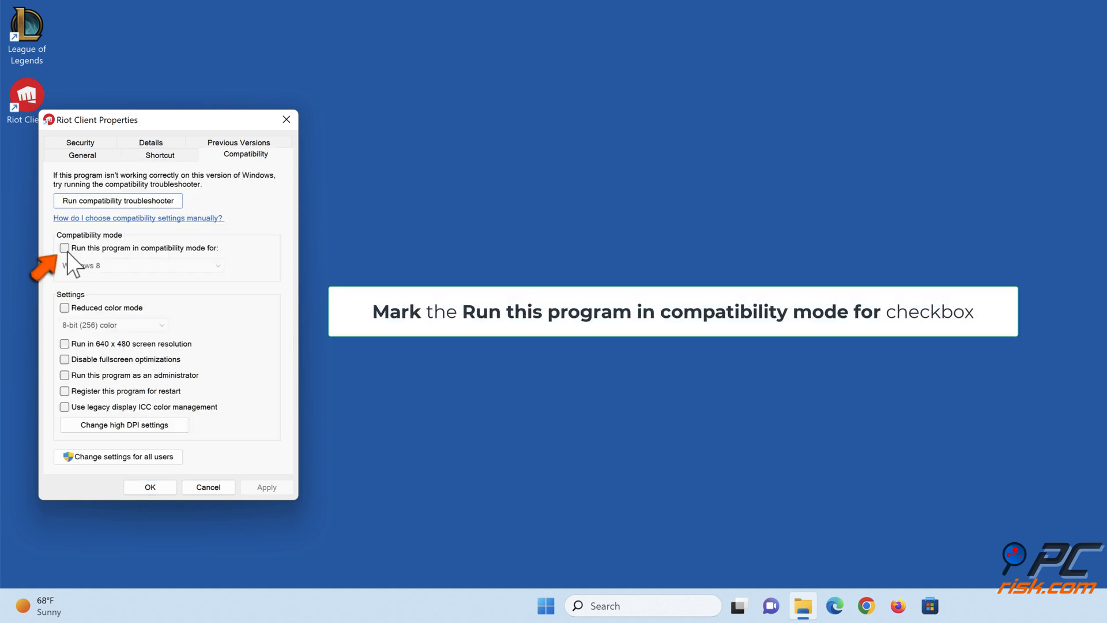
left_click(64, 248)
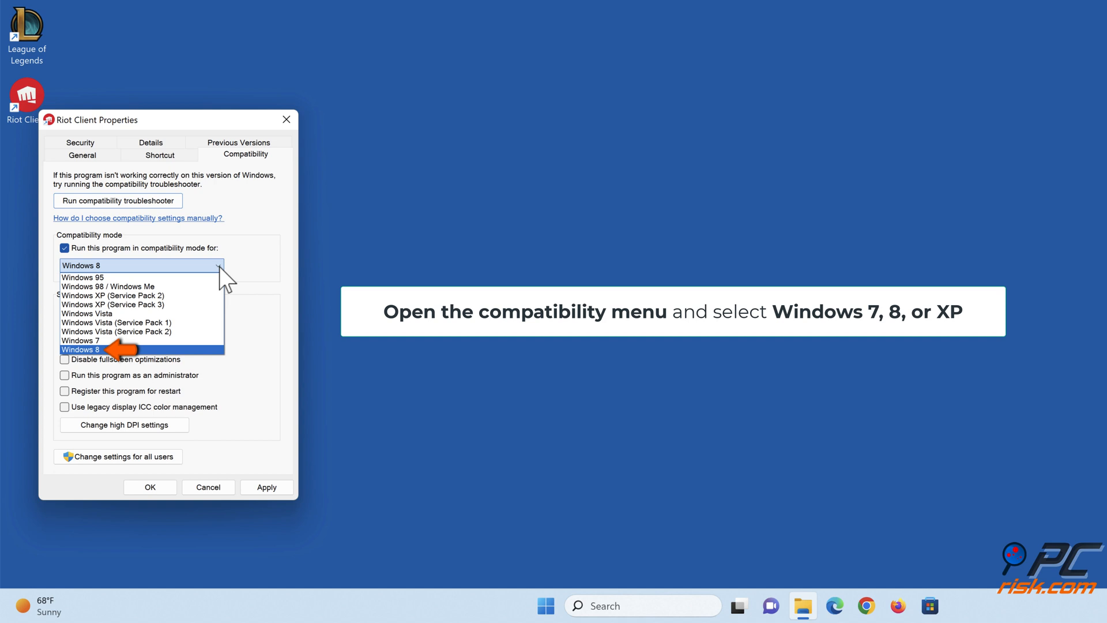
mouse_move(106, 360)
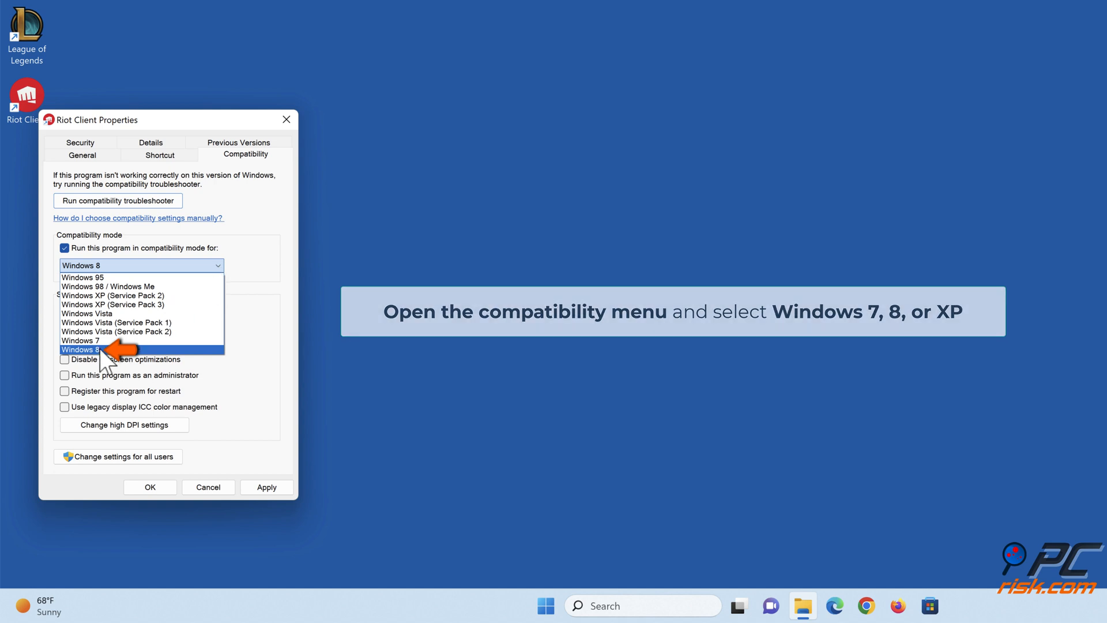
left_click(81, 349)
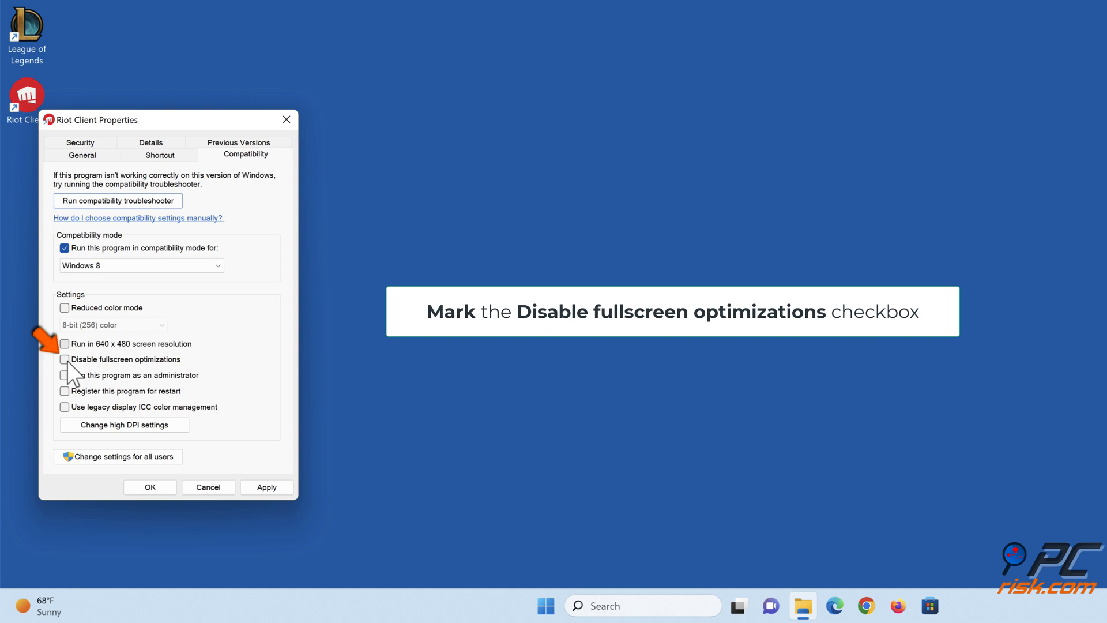
left_click(64, 359)
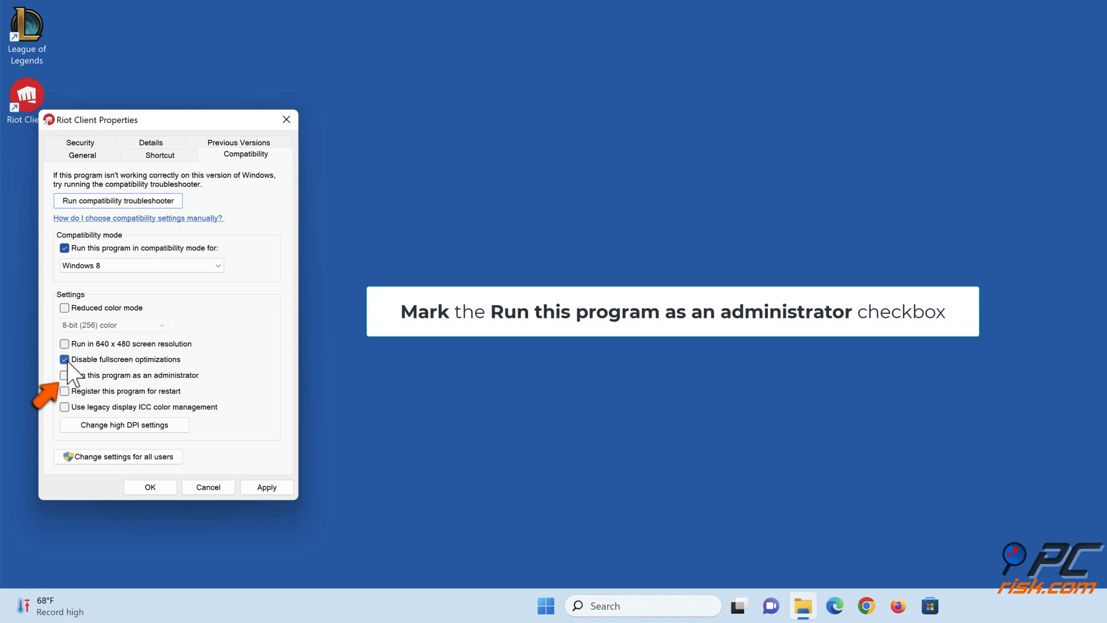
left_click(64, 375)
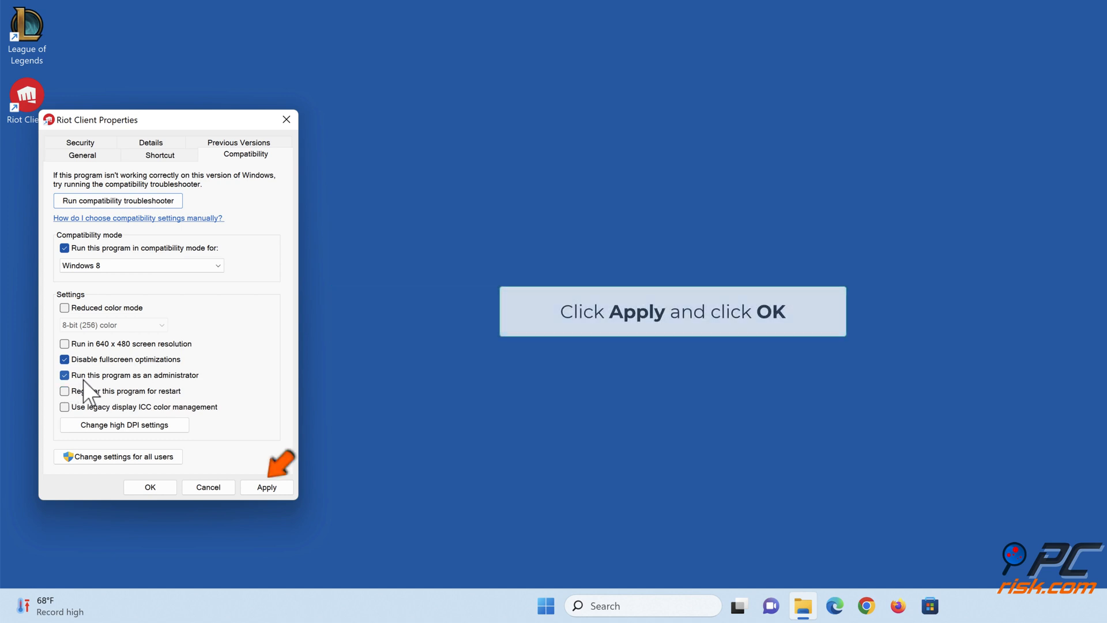
left_click(267, 487)
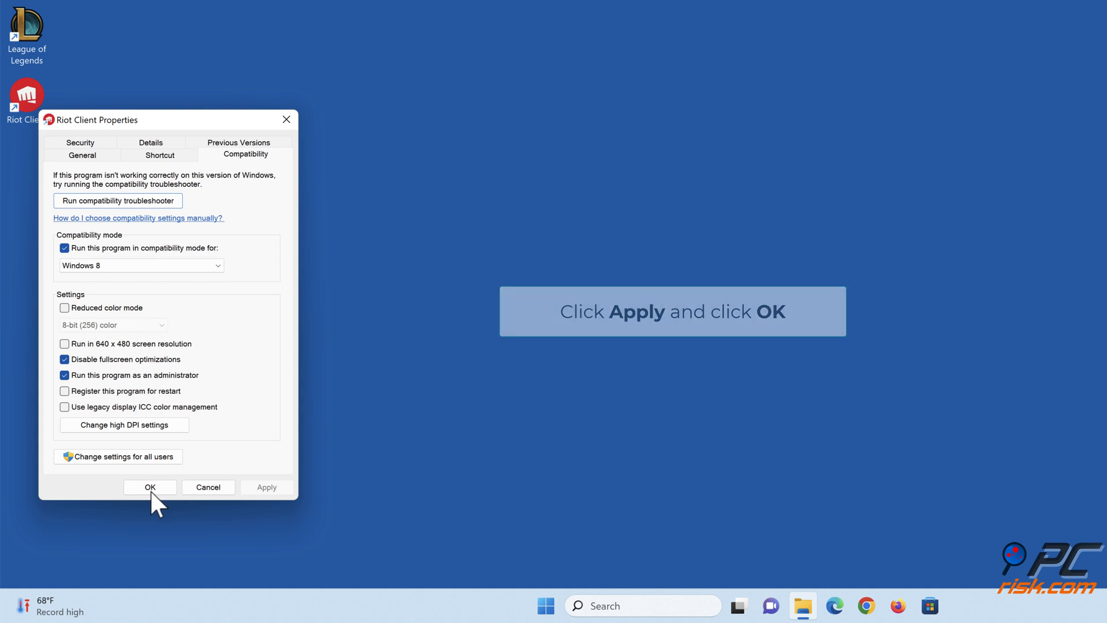
left_click(150, 487)
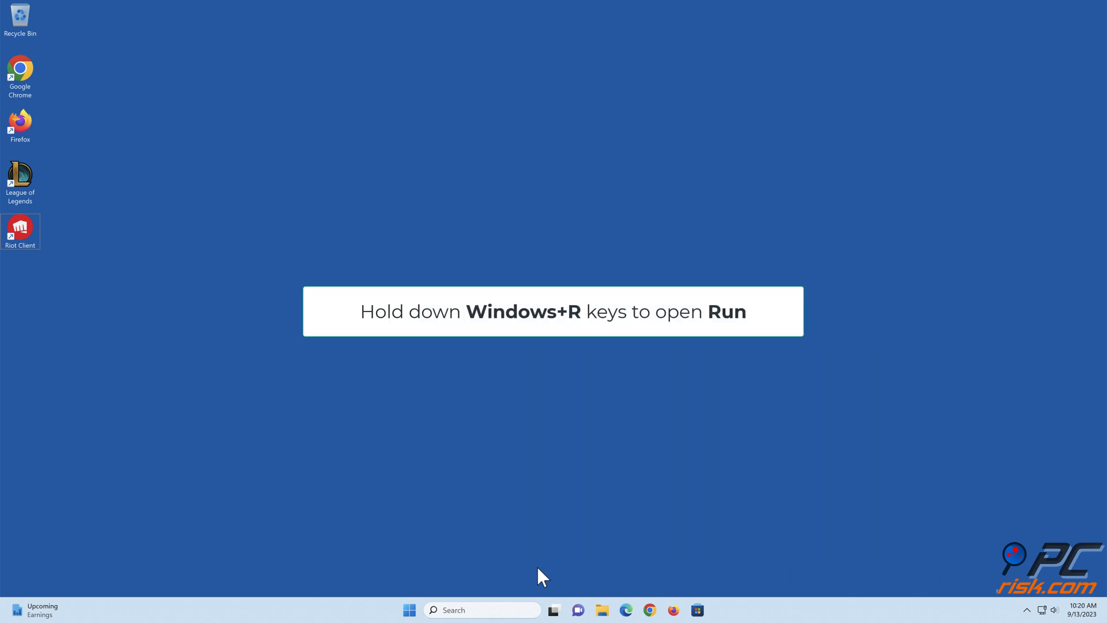
Launch firewall.cpl from the Run dialog to open Windows Defender Firewall.
key("Win+r")
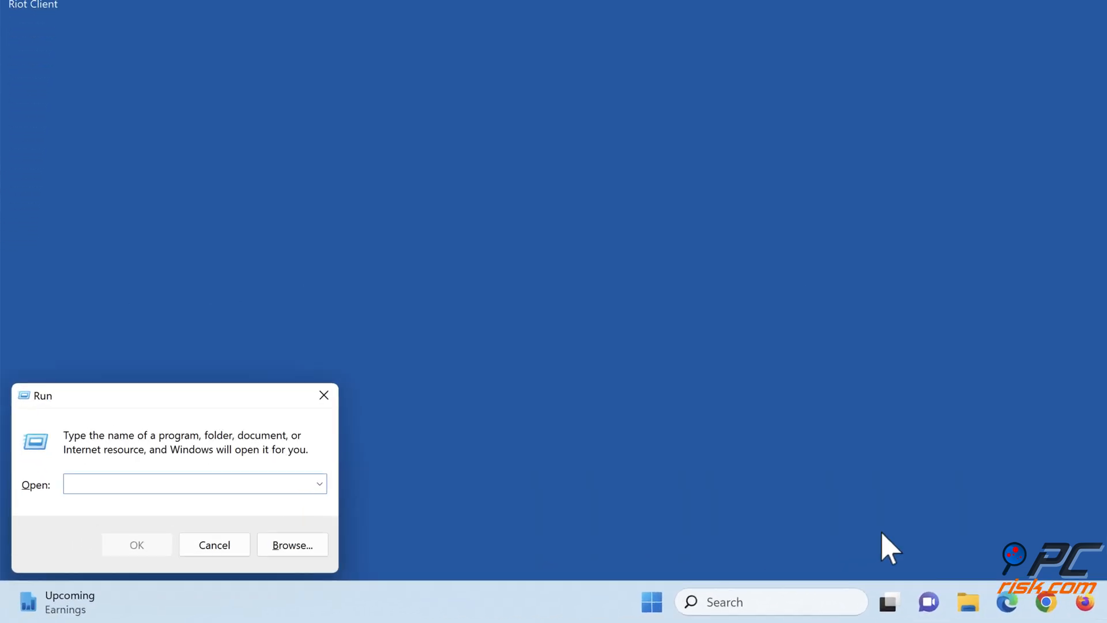
type("firewall.cpl")
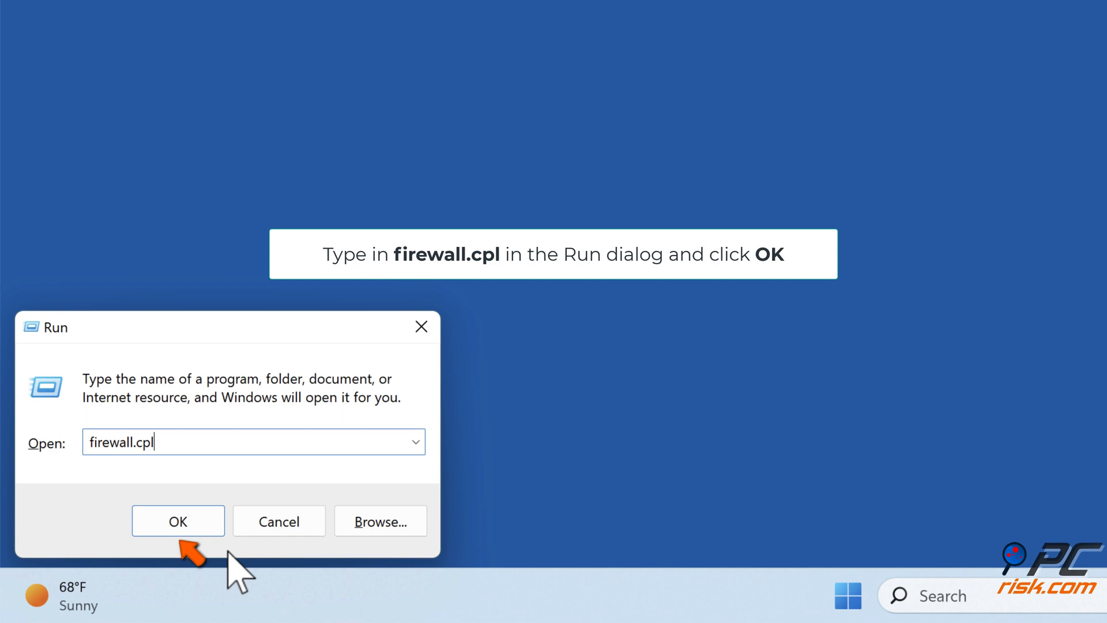
left_click(178, 521)
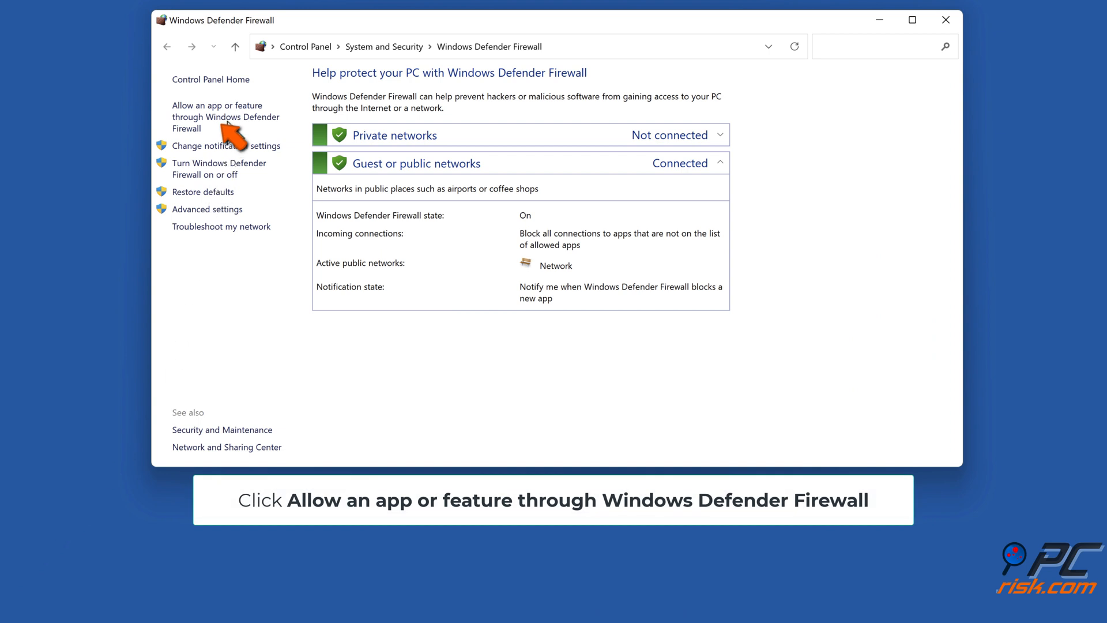
Open Allowed apps, unlock editing with Change settings, and start 'Allow another app'.
left_click(225, 117)
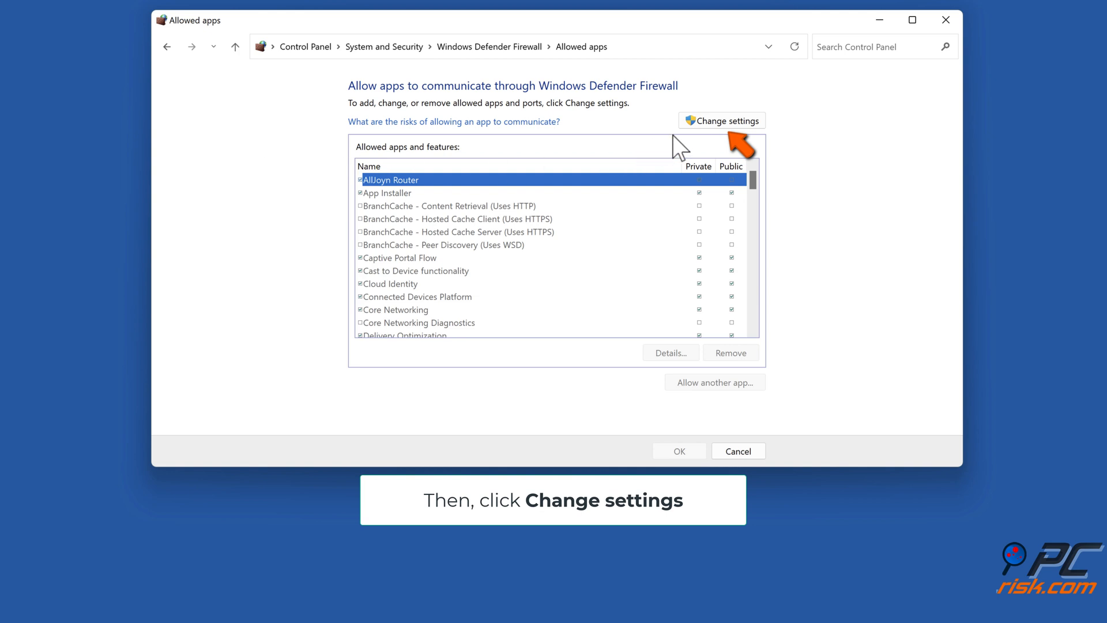
left_click(722, 120)
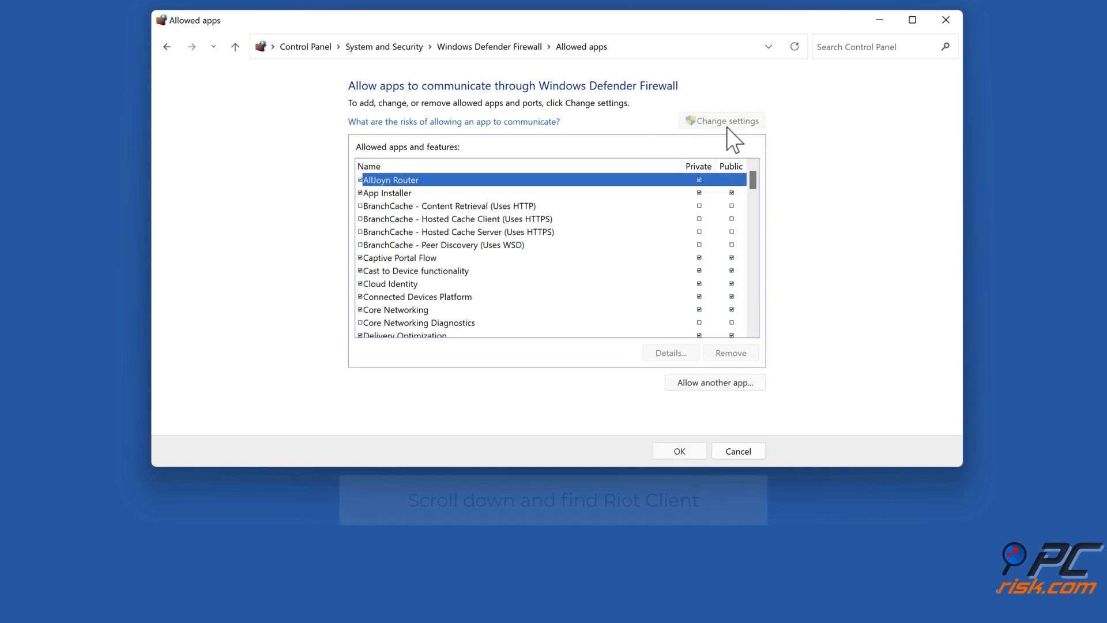
scroll("down", 3)
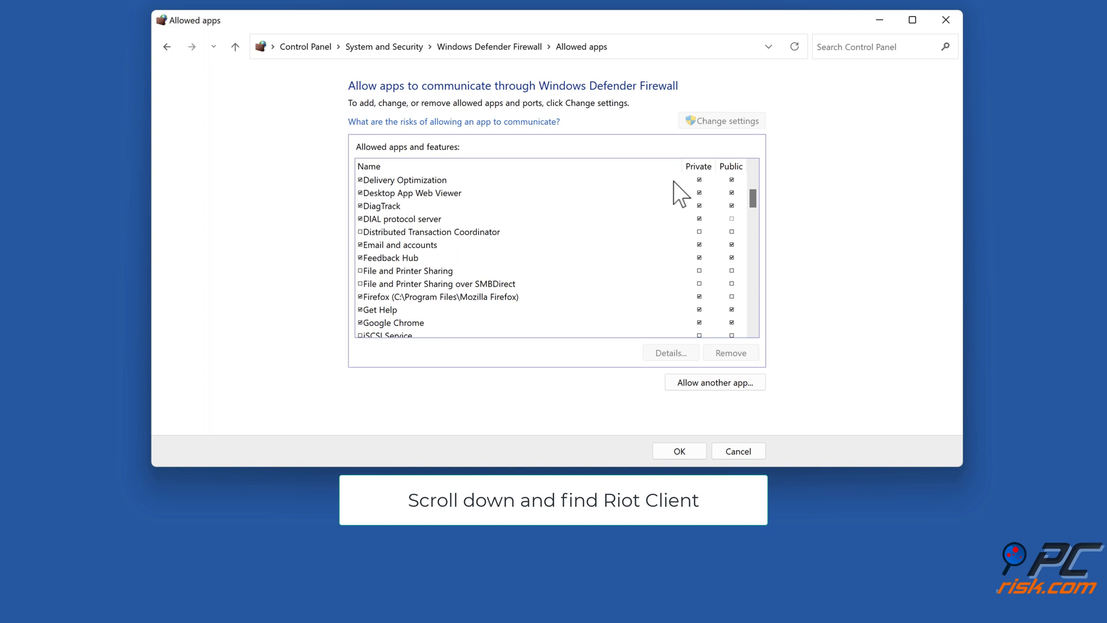
scroll("down", 3)
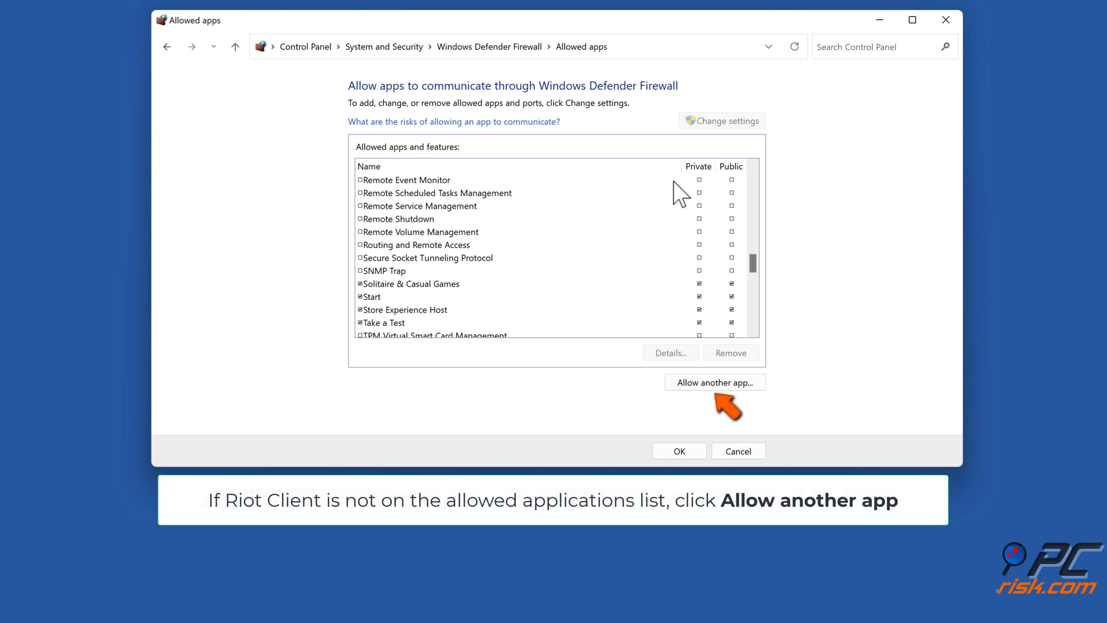
mouse_move(706, 388)
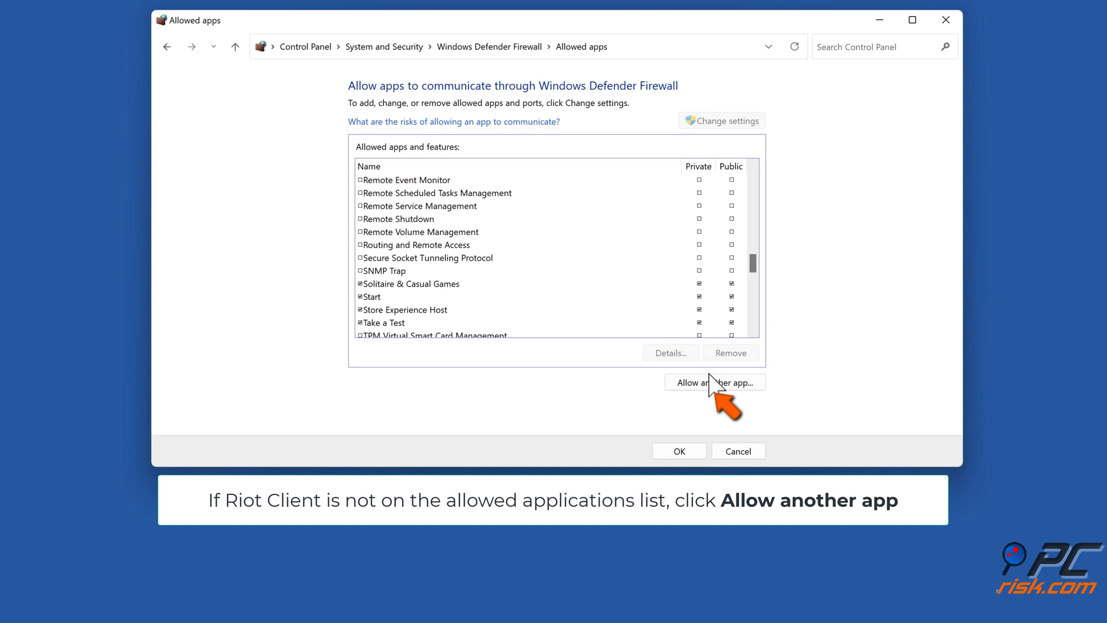
left_click(714, 382)
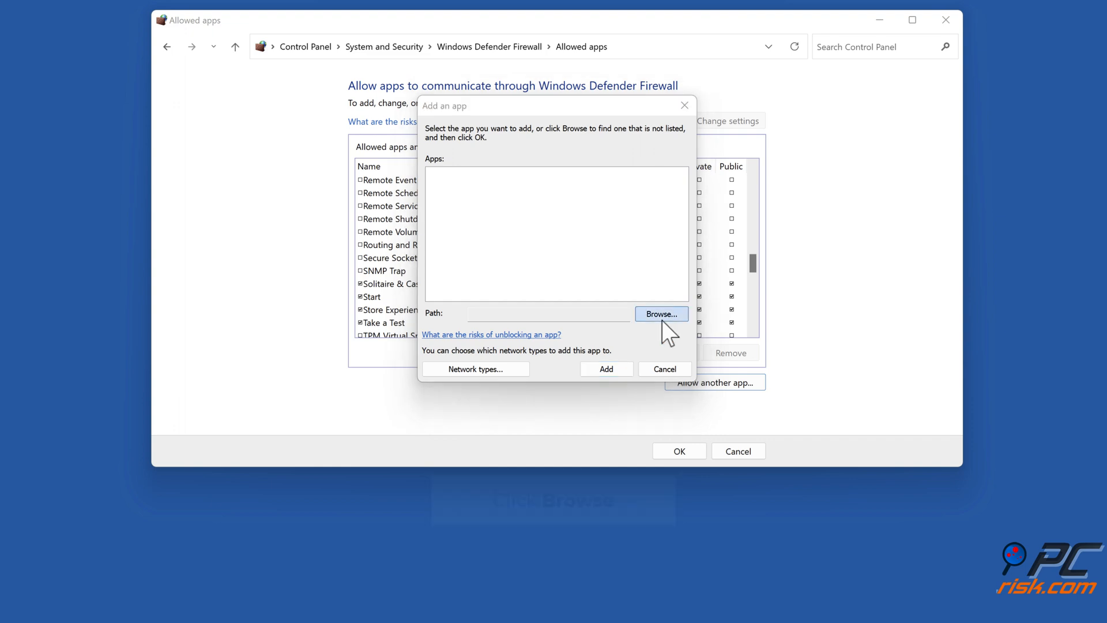
Browse to C:\Riot Games\Riot Client and select RiotClientServices.exe.
left_click(660, 314)
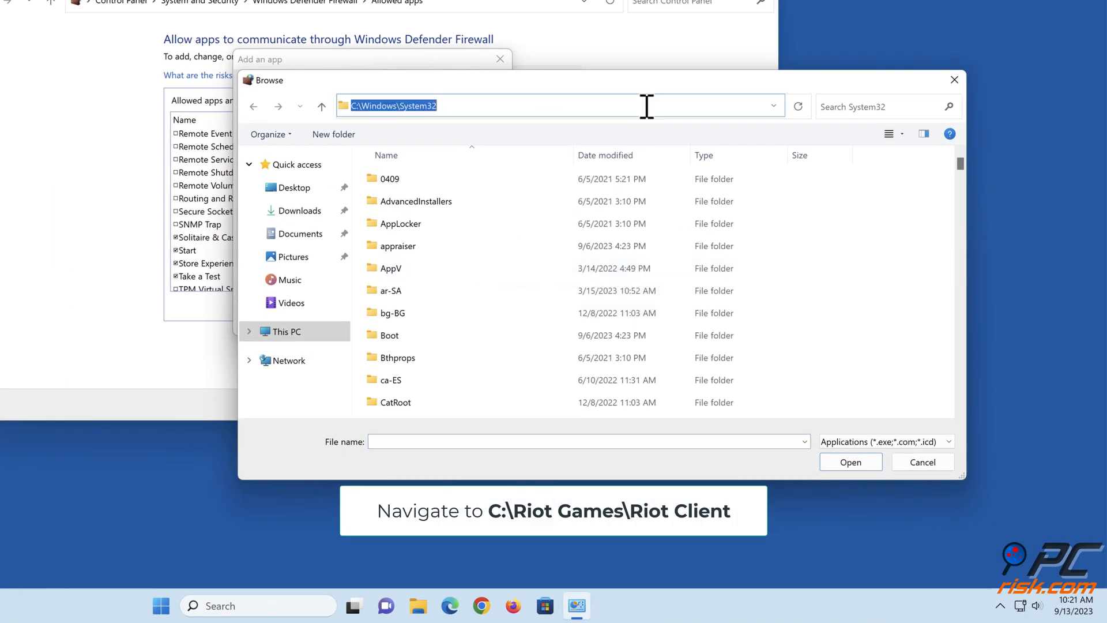
type("c:\\riot games\\riot")
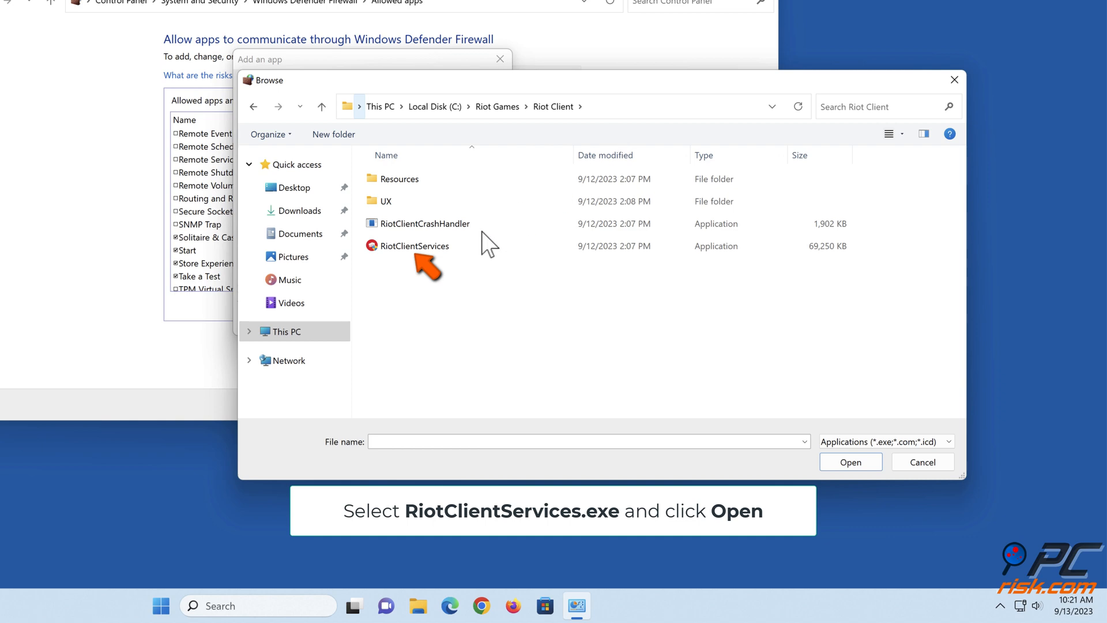
left_click(415, 245)
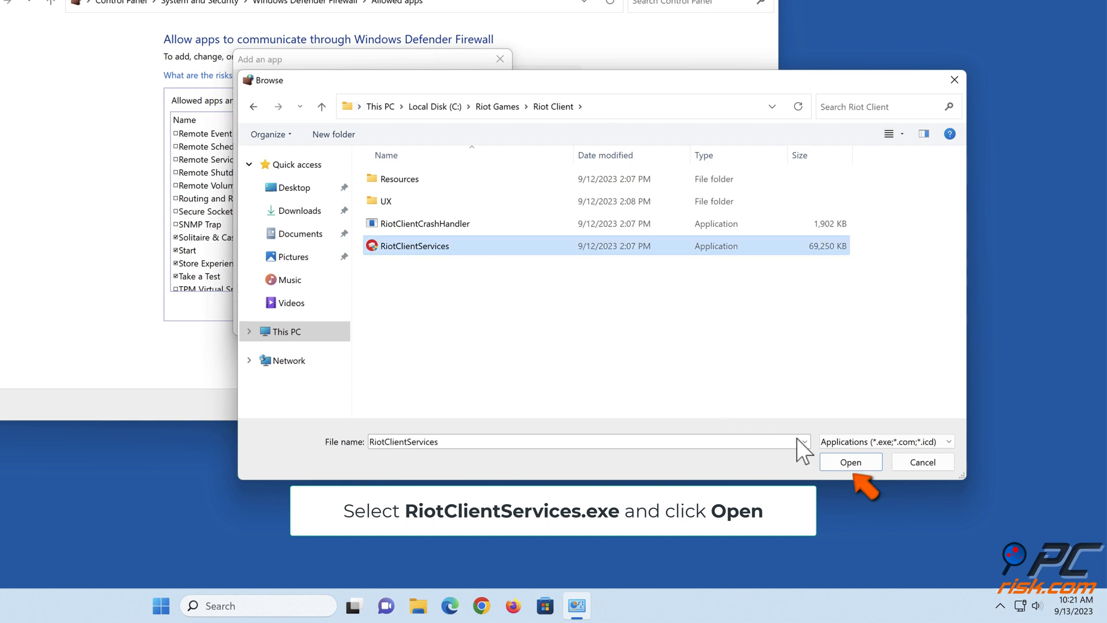
left_click(850, 461)
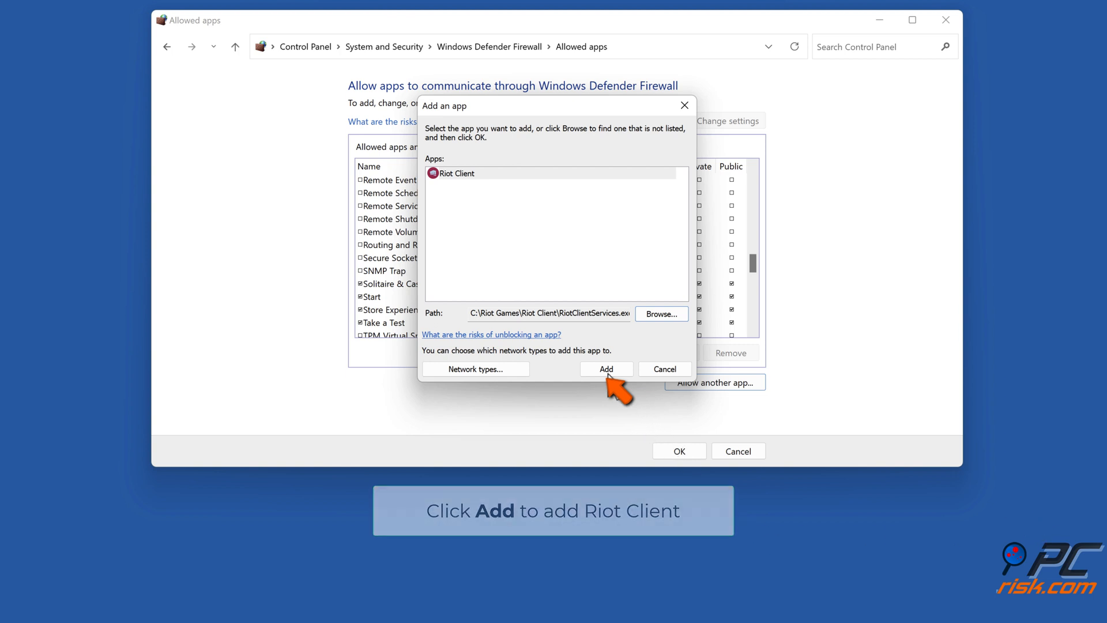
Add Riot Client to allowed apps, enable Private networks, and save with OK.
left_click(605, 368)
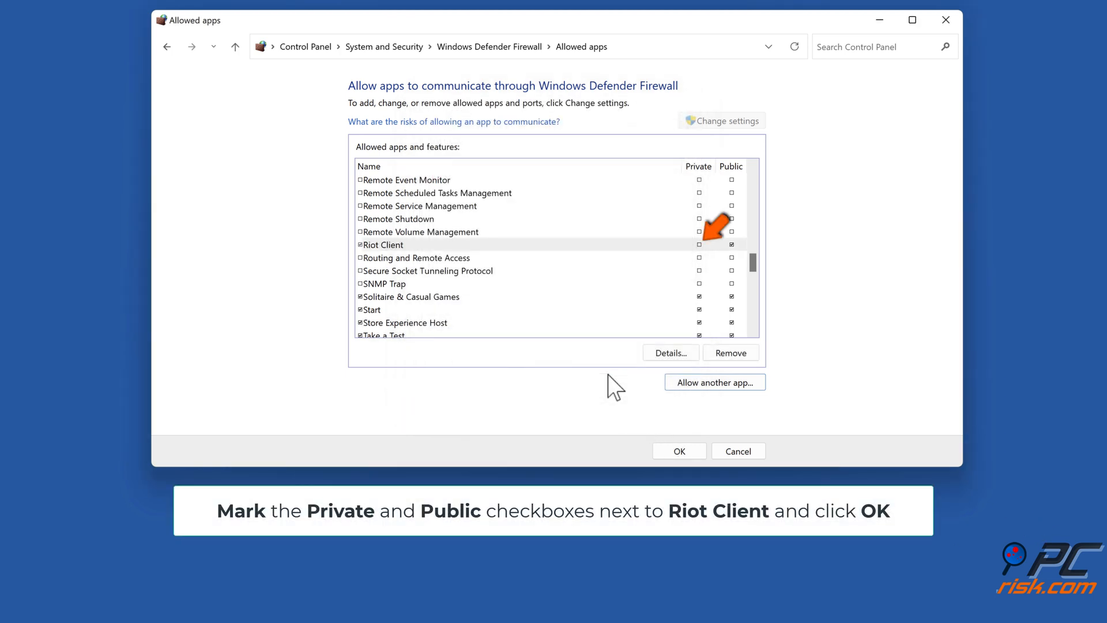
left_click(698, 245)
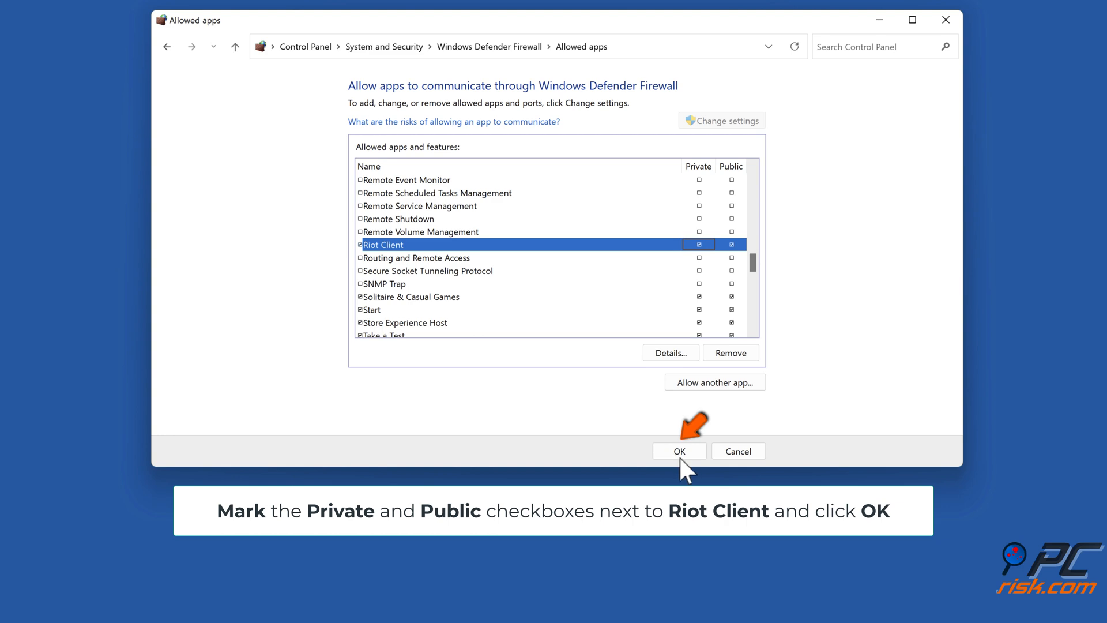
left_click(678, 450)
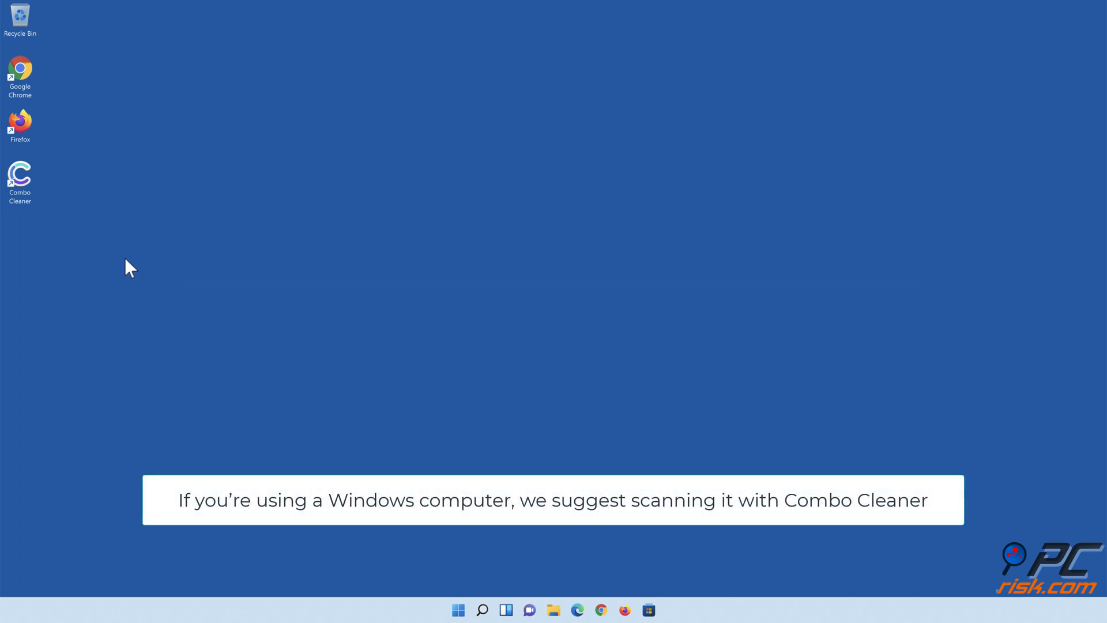
Double-click the Combo Cleaner desktop shortcut to open its dashboard.
double_click(19, 175)
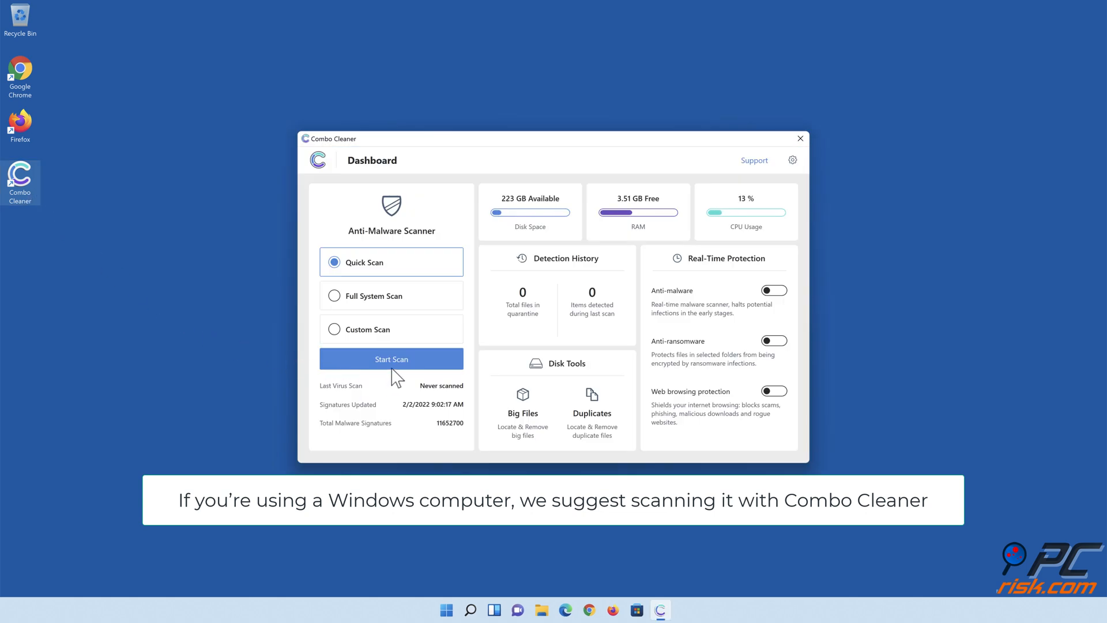
Run Start Scan, move the 323 detected items to quarantine, and finish with Done.
left_click(391, 358)
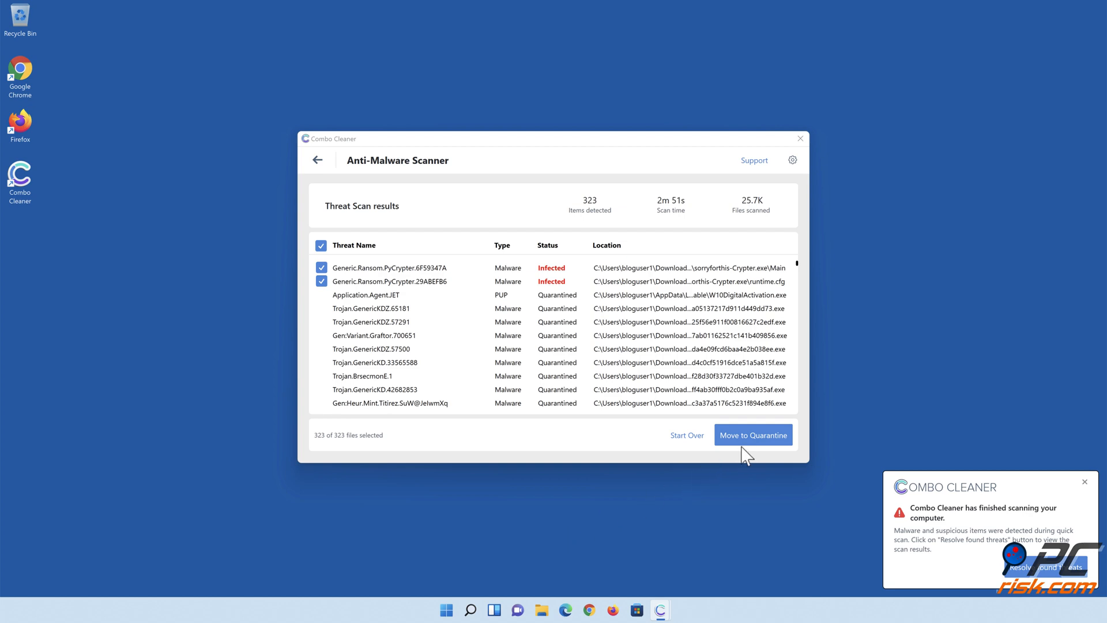
left_click(753, 434)
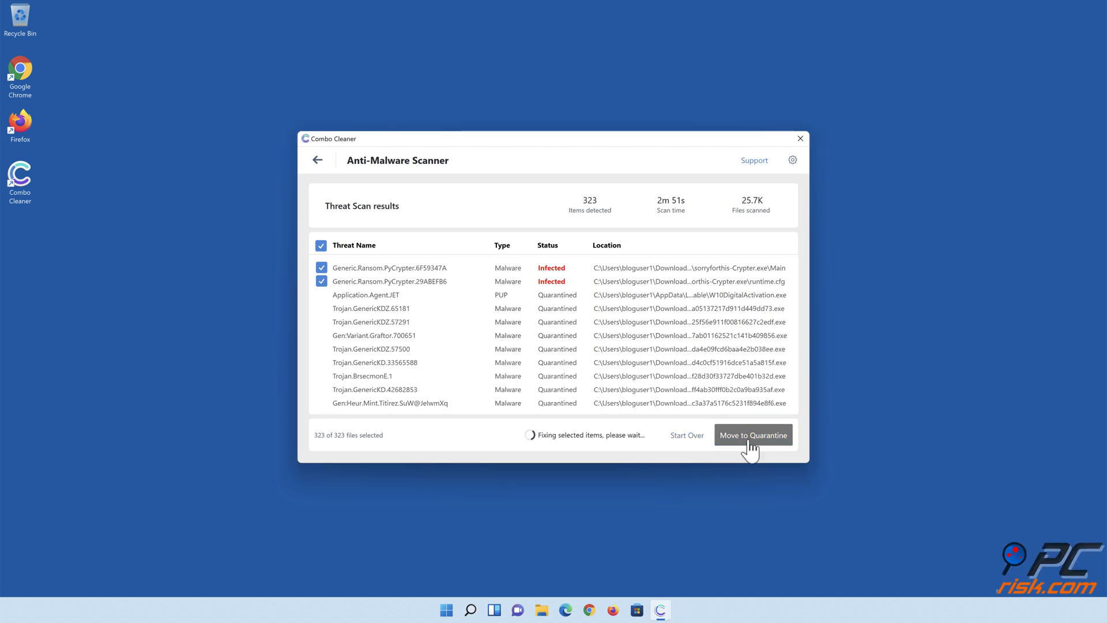
left_click(753, 435)
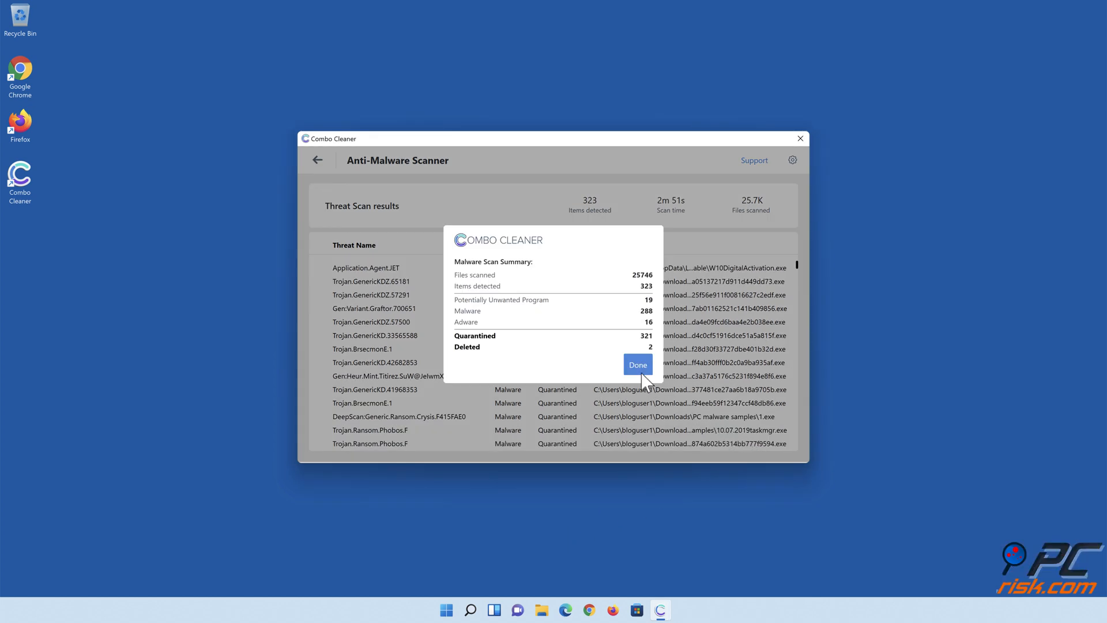
left_click(636, 365)
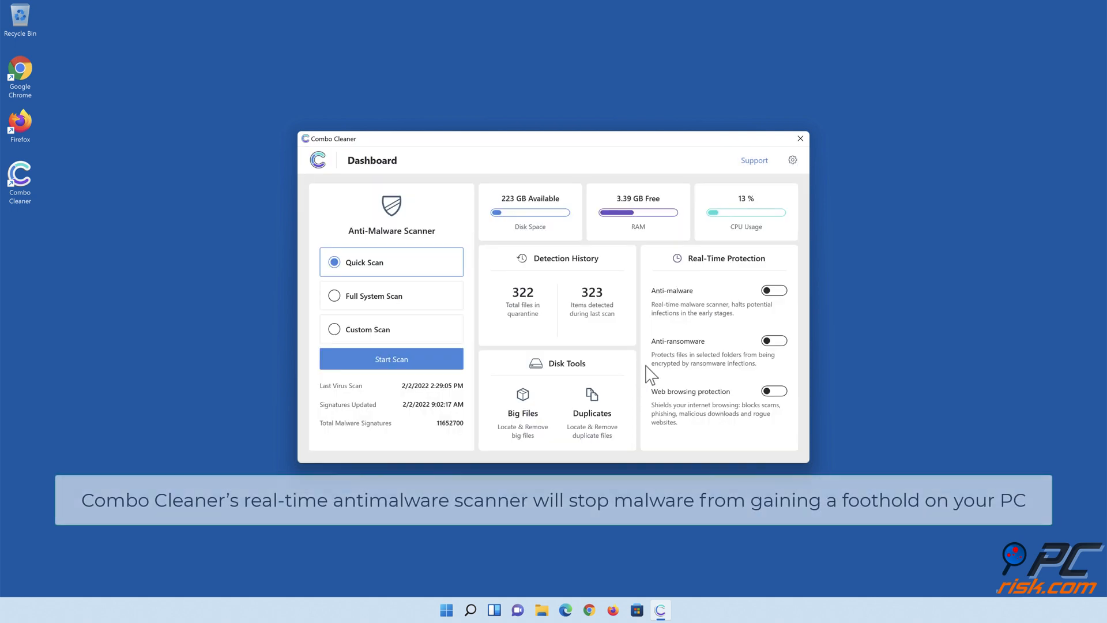
Switch on Anti-malware and Anti-ransomware real-time protection.
left_click(774, 290)
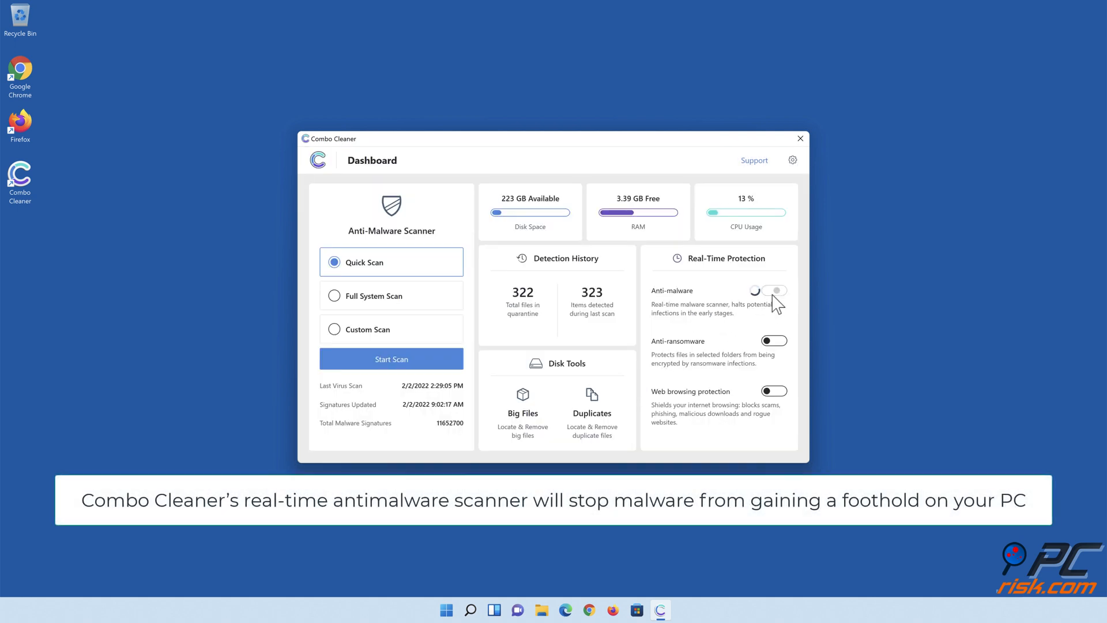
left_click(774, 290)
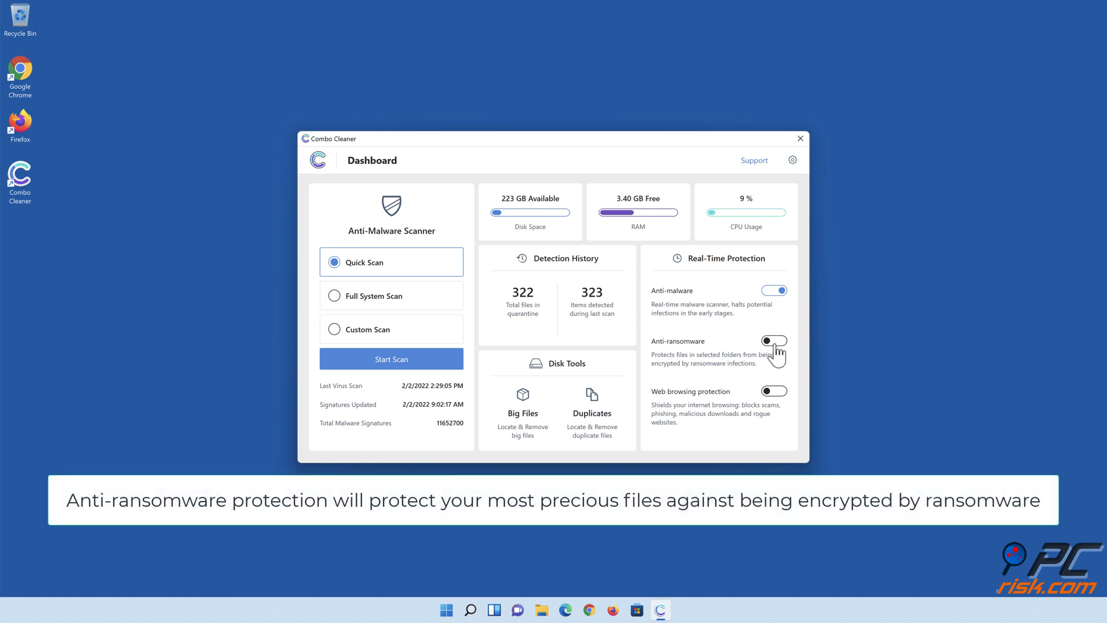
left_click(773, 341)
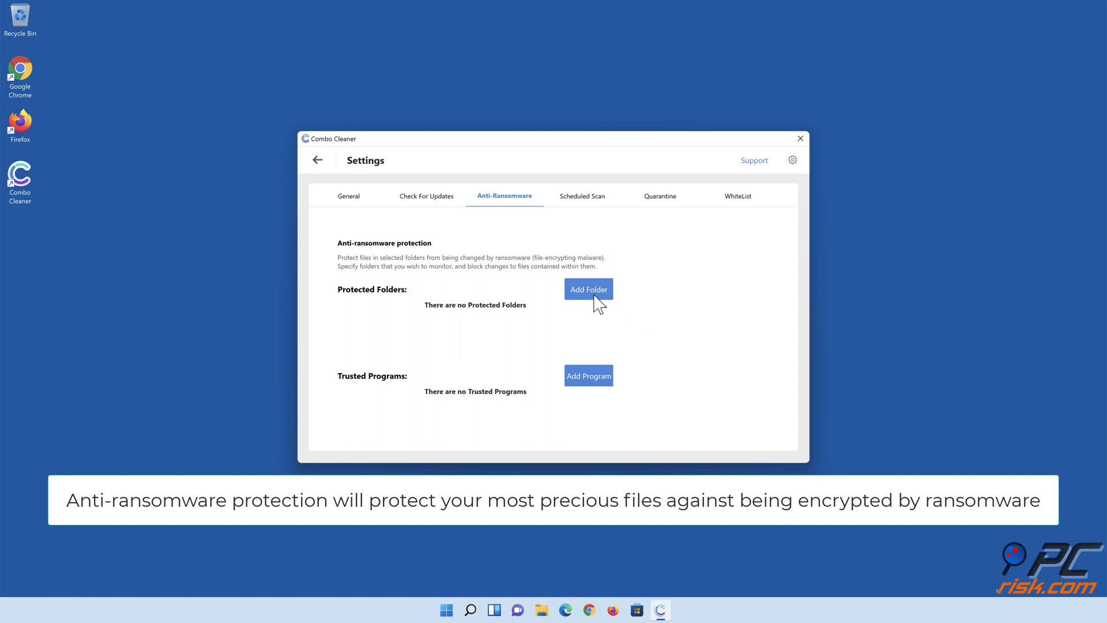
Add Libraries > Documents as a ransomware-protected folder, then enable web browsing protection.
left_click(588, 289)
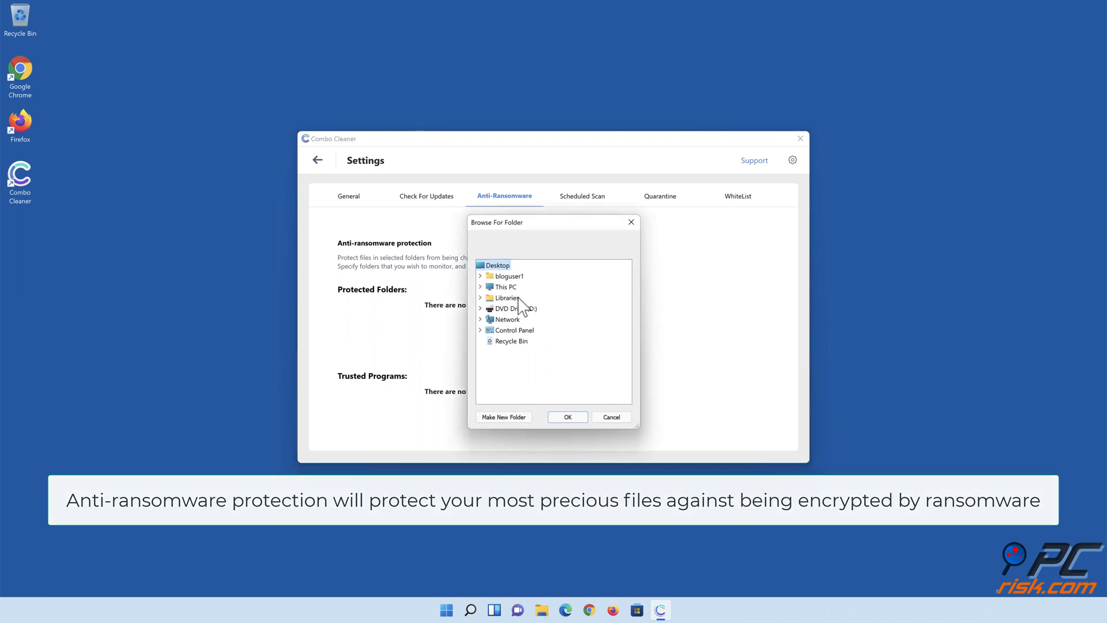
left_click(481, 298)
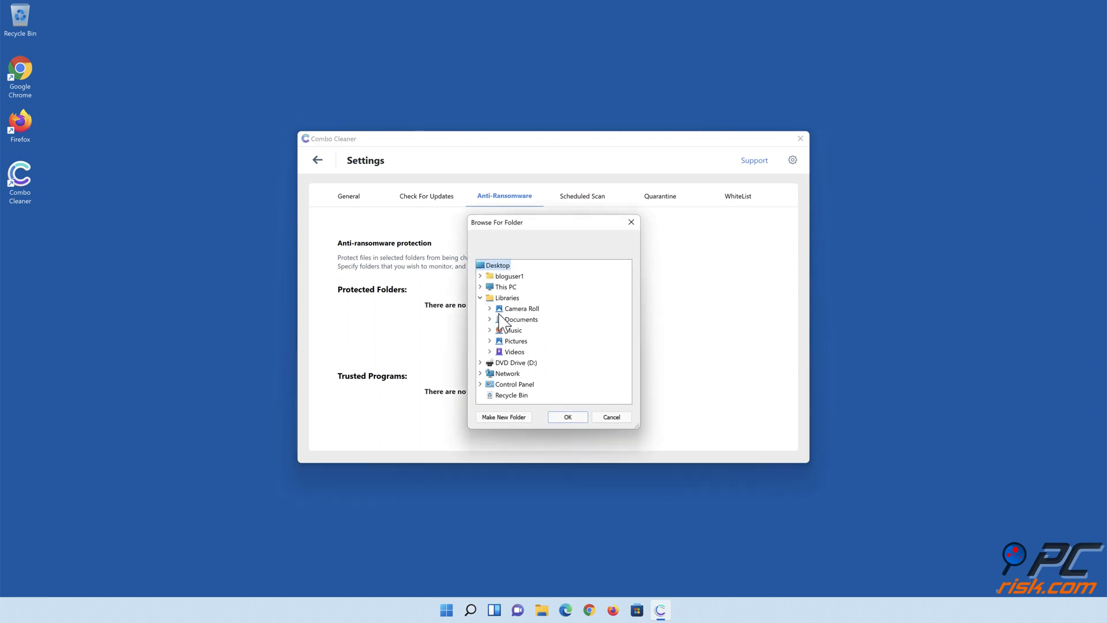
left_click(490, 319)
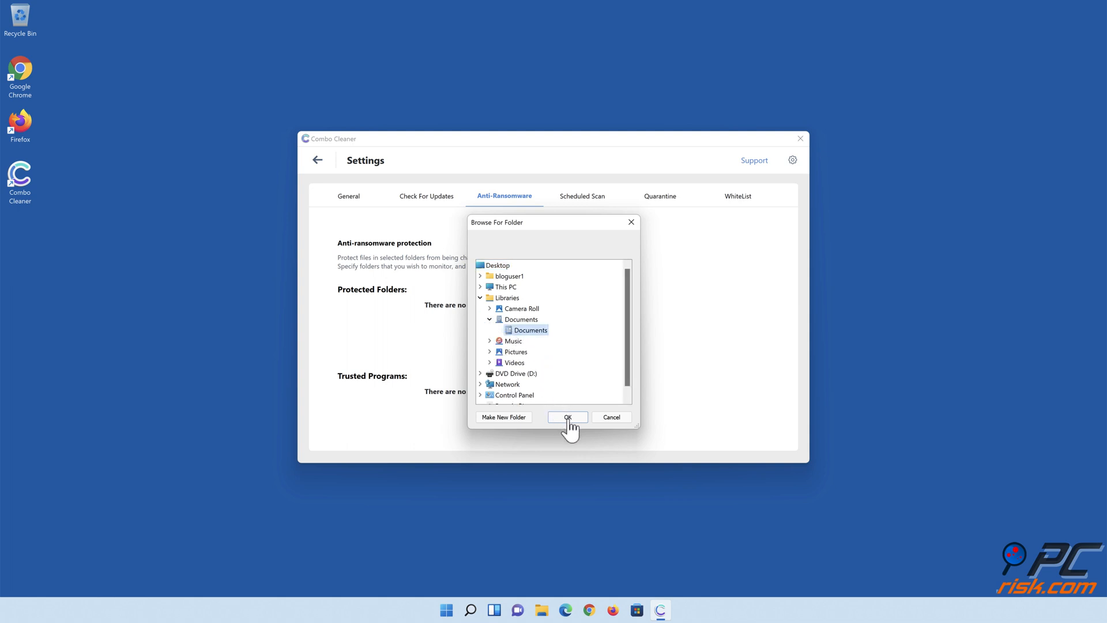
left_click(567, 416)
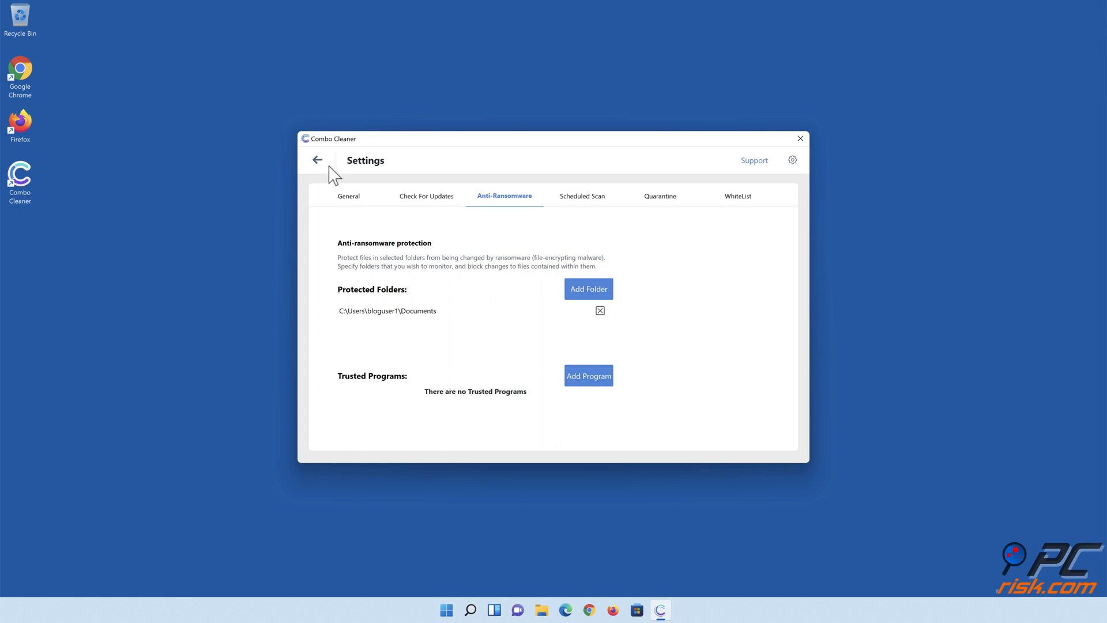
left_click(317, 160)
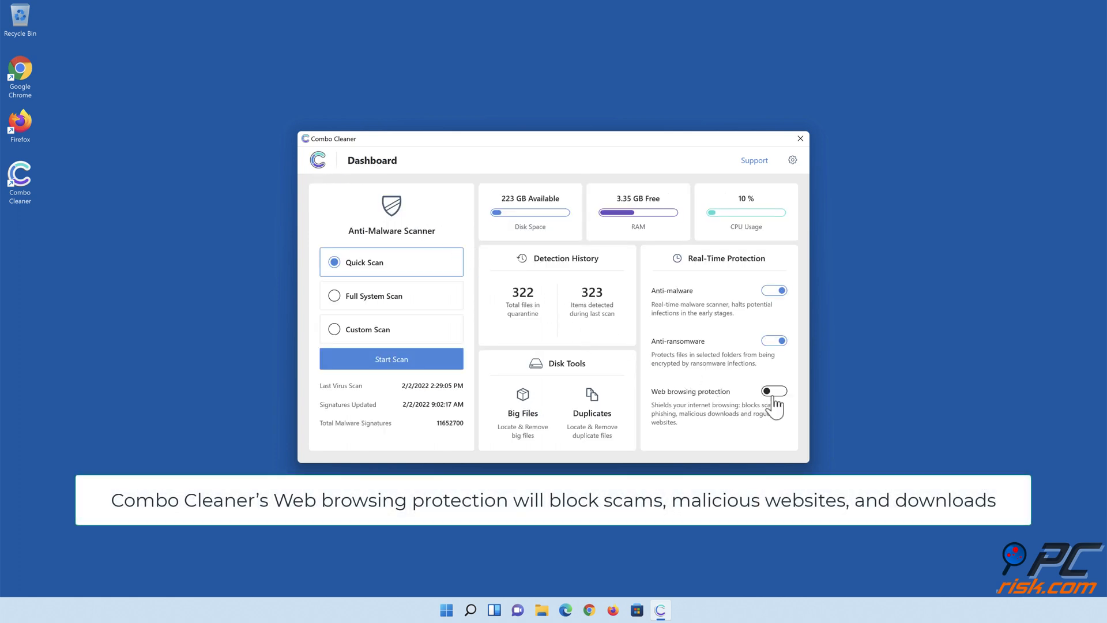
left_click(774, 391)
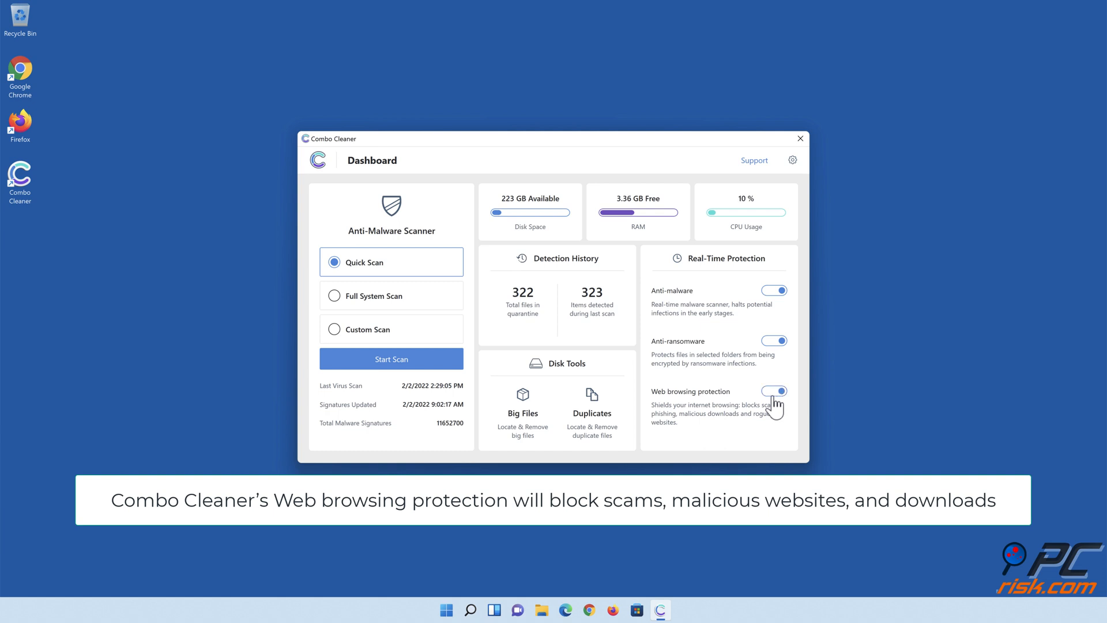